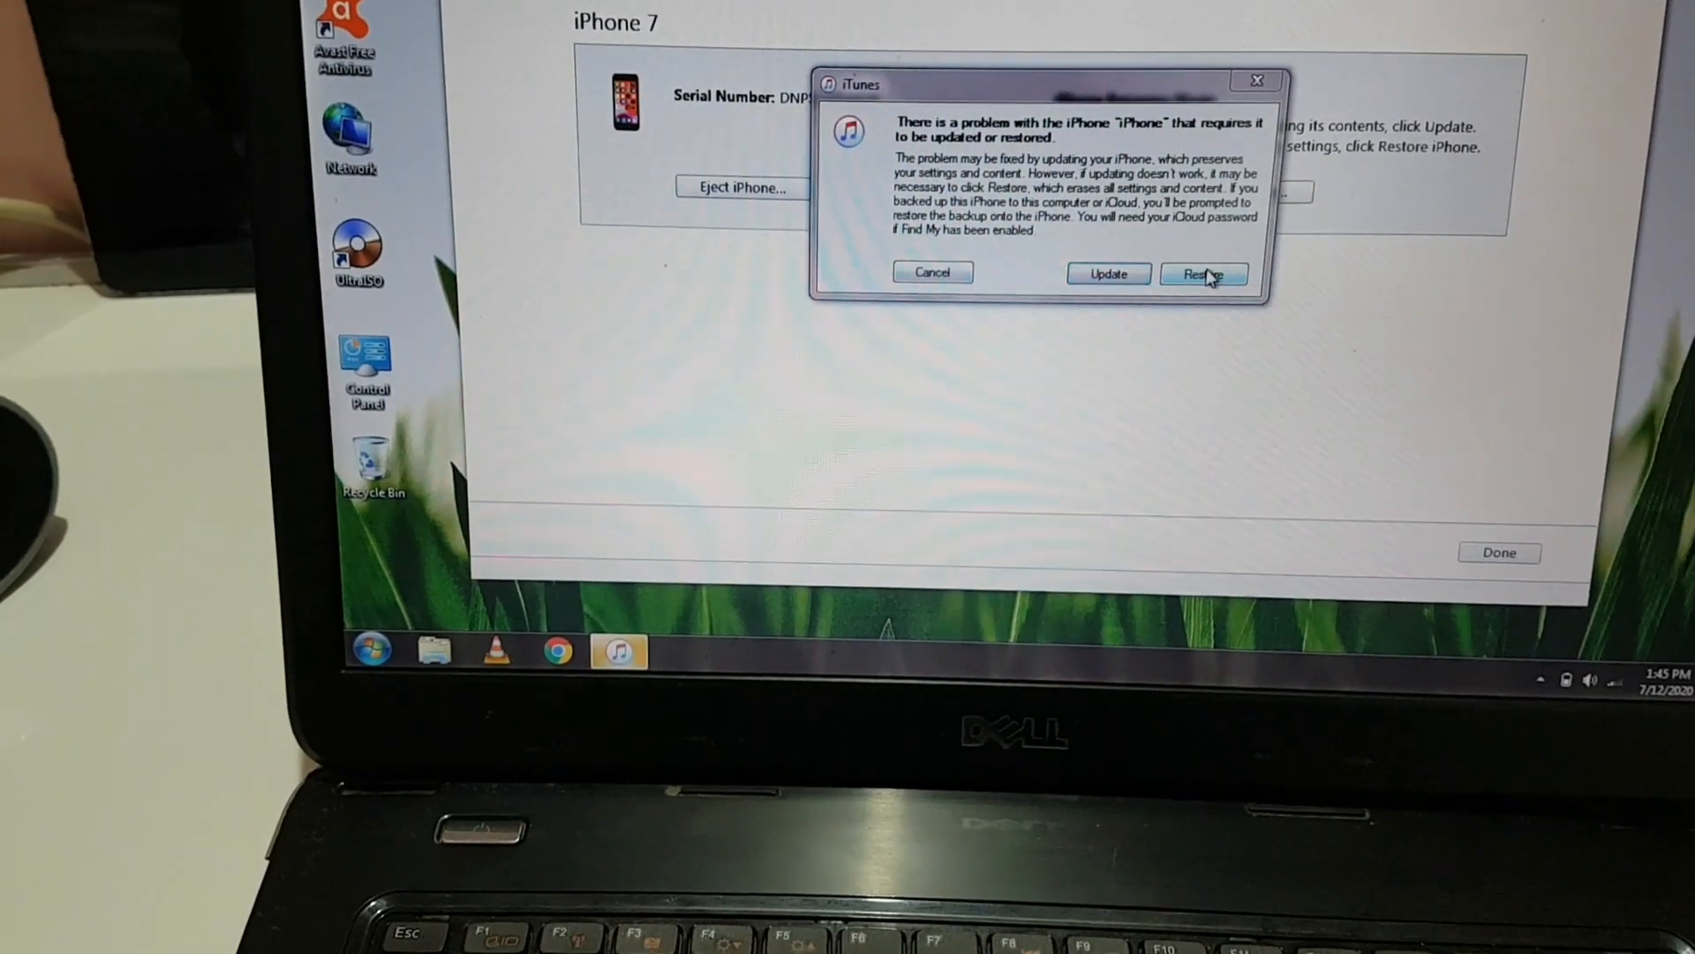
# Confirm a factory restore of the iPhone 7 and agree to the iOS 13.5.1 license
pyautogui.click(1202, 272)
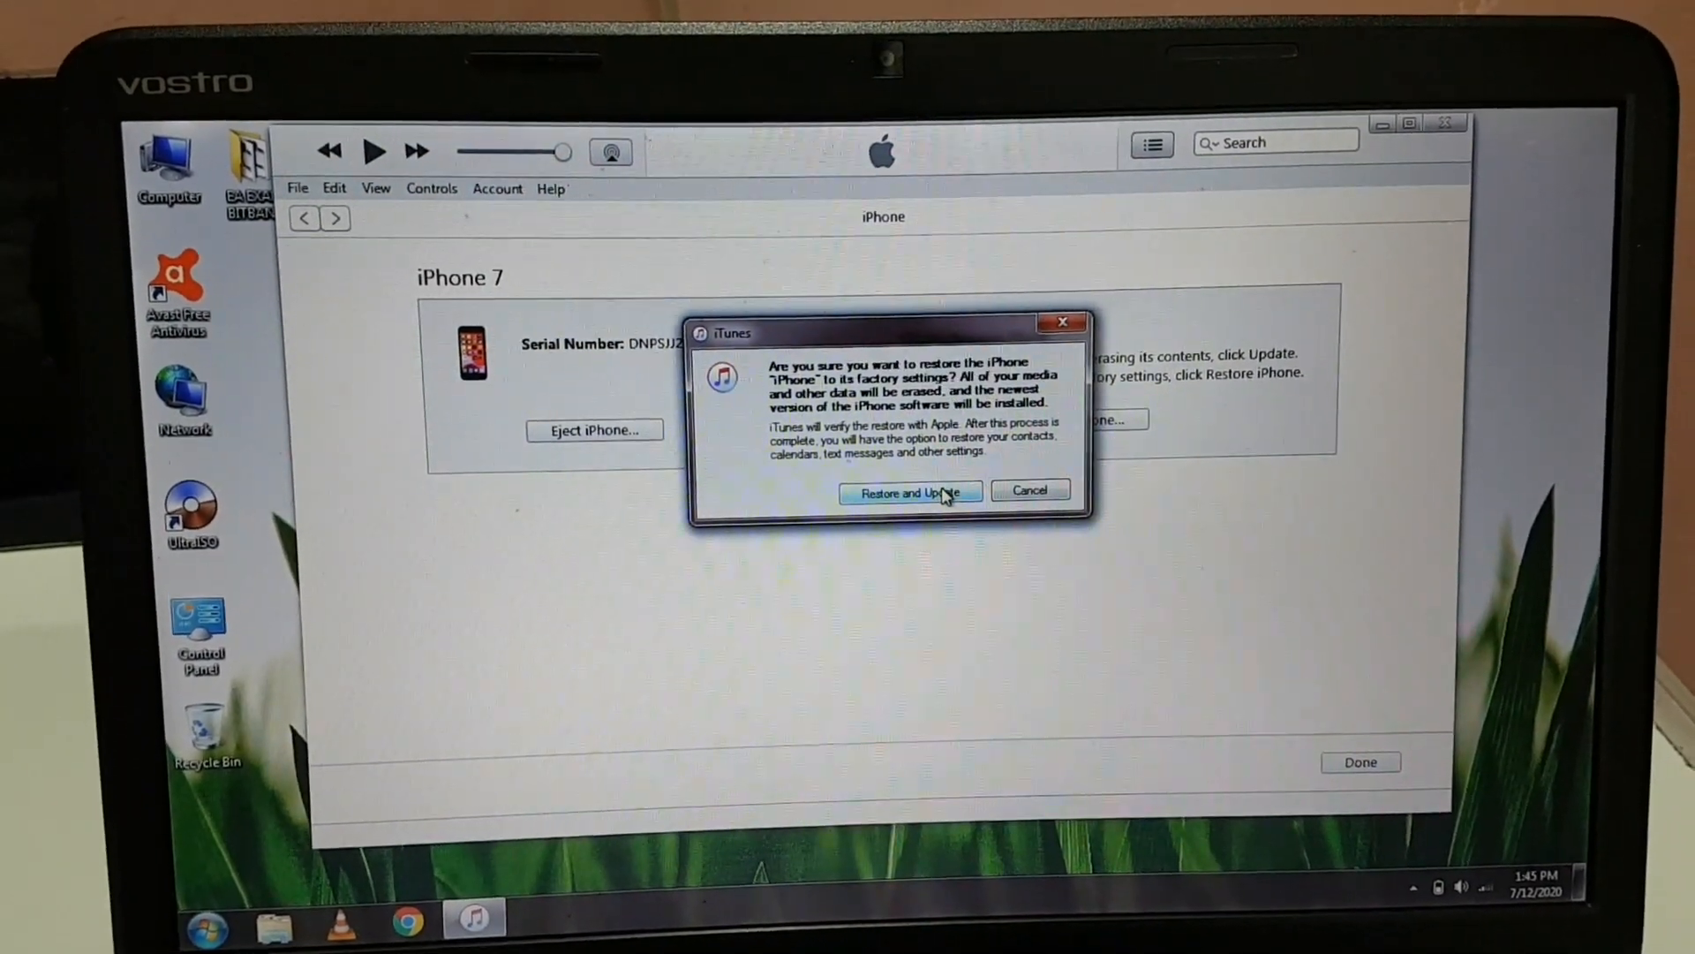
pyautogui.click(911, 493)
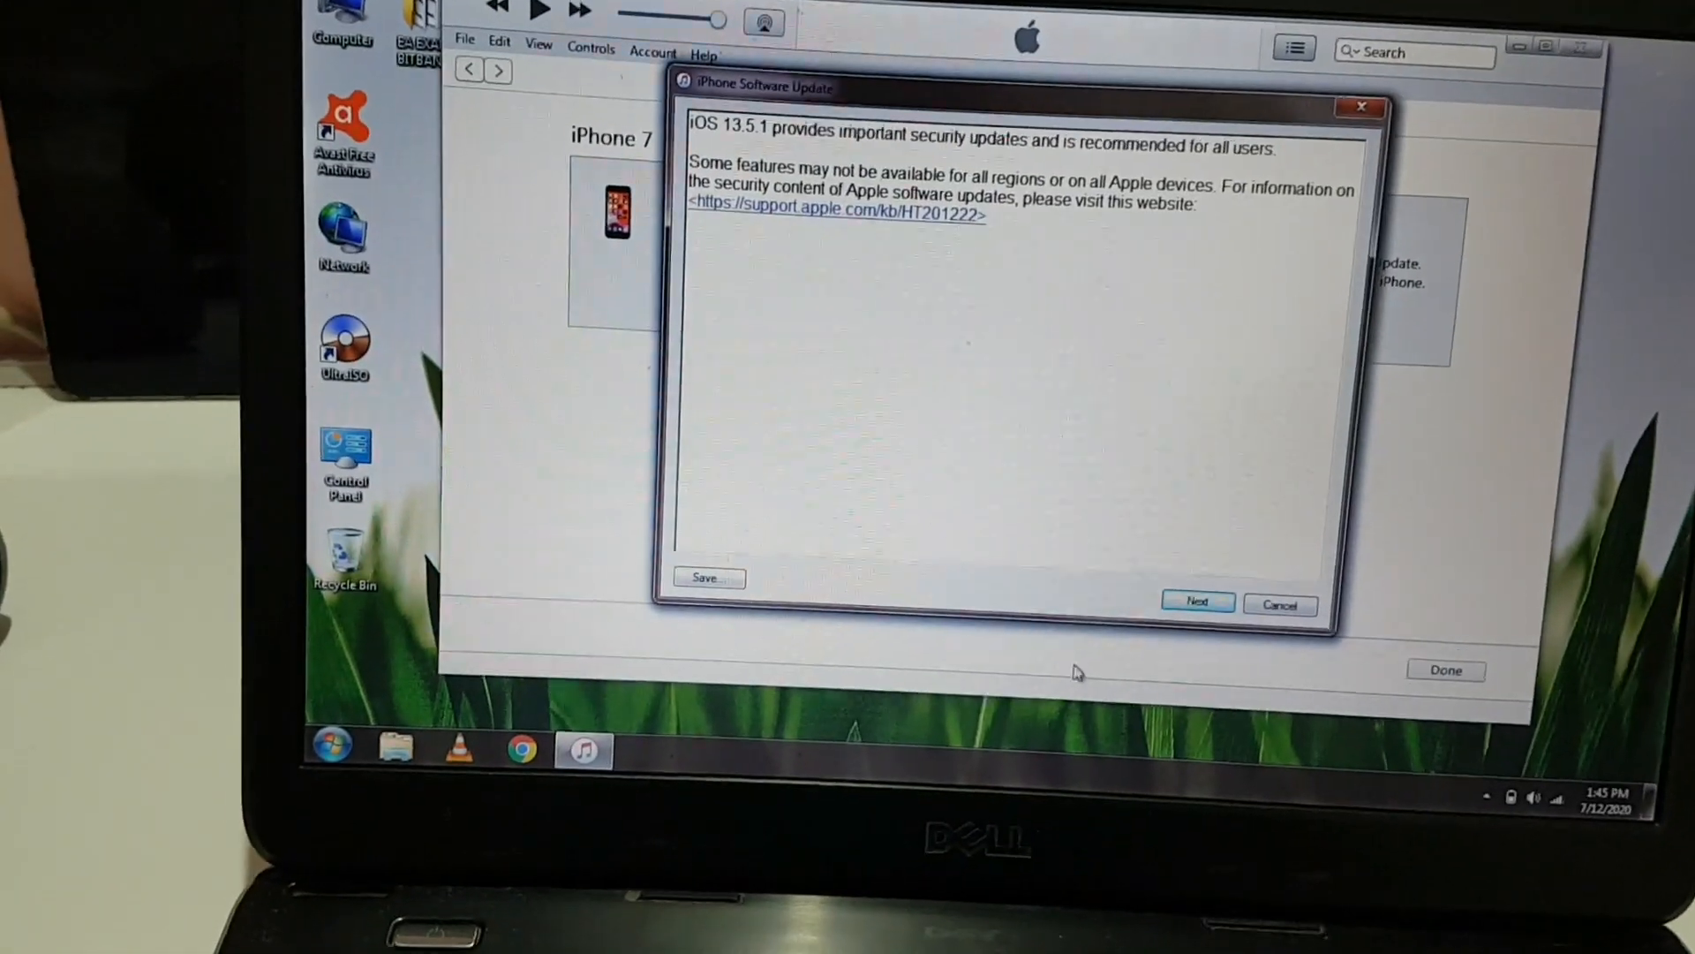
pyautogui.click(1196, 601)
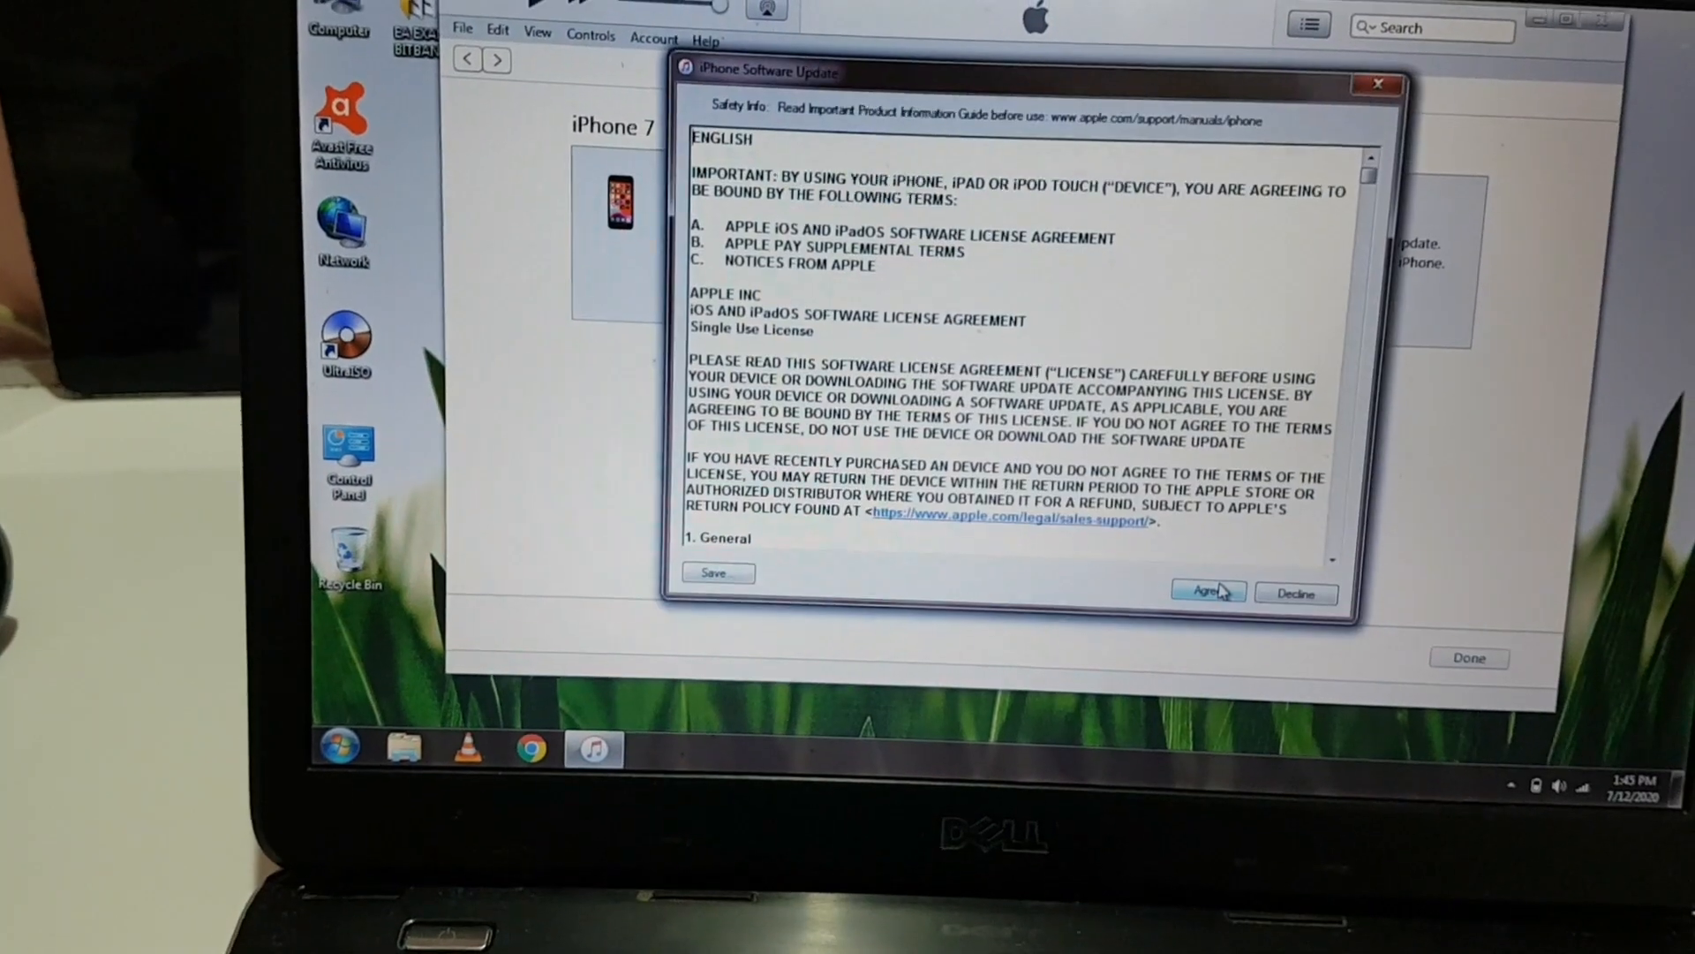
pyautogui.click(1208, 593)
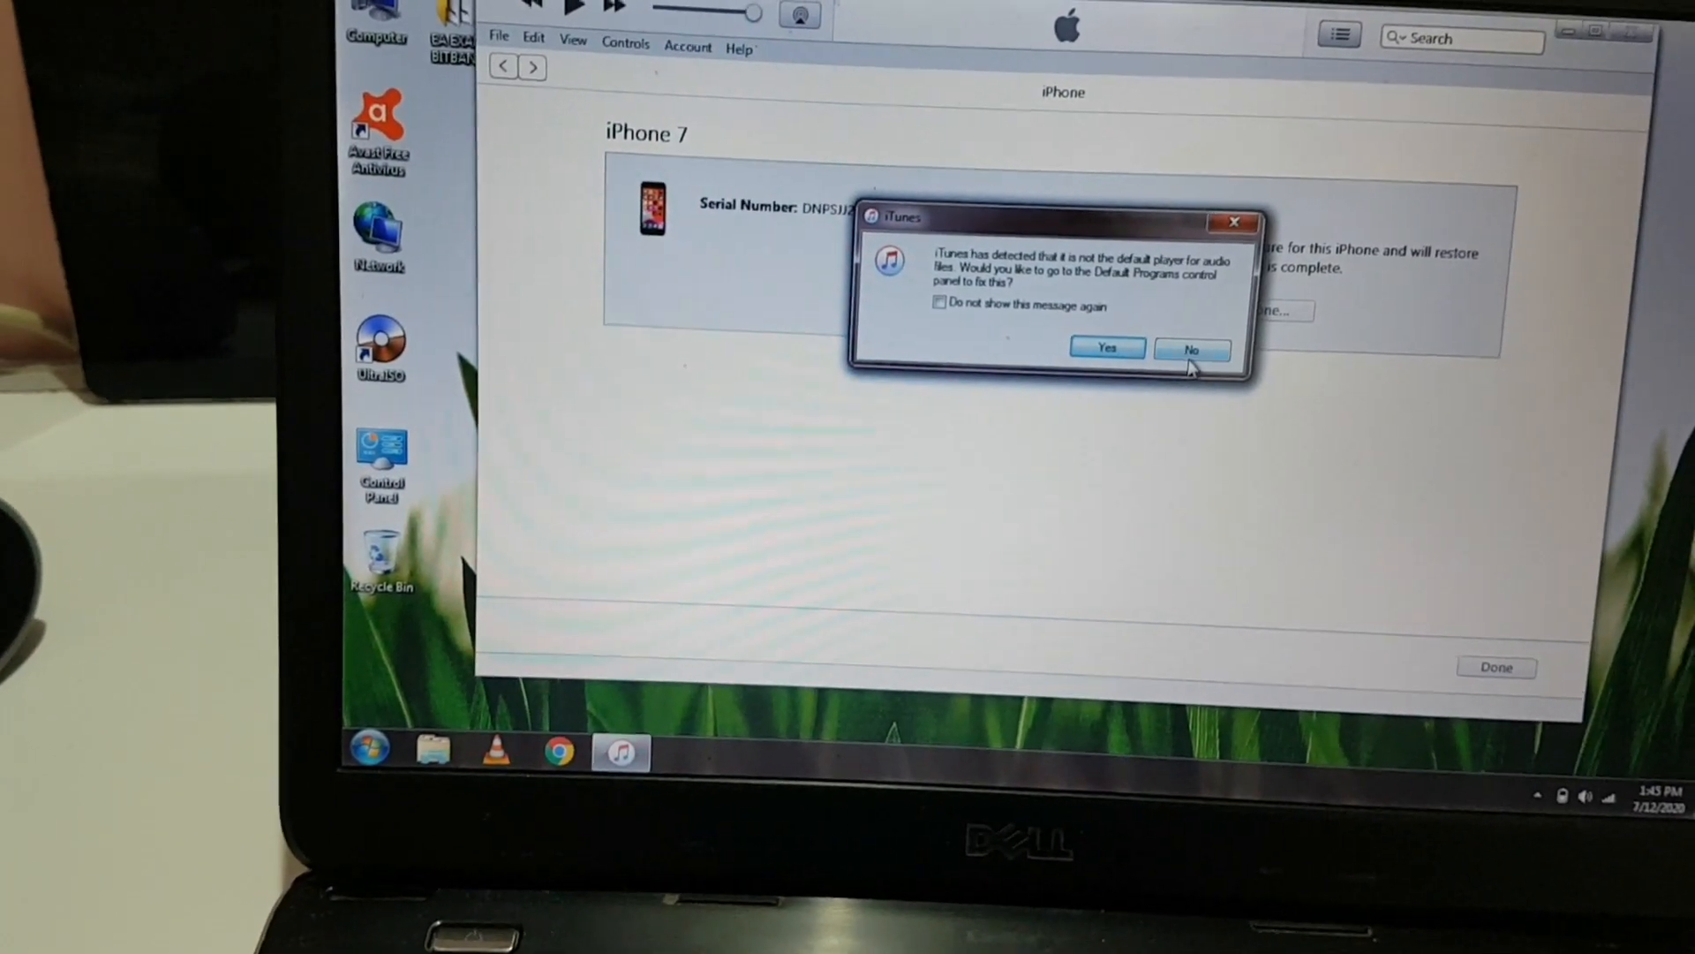
# Decline making iTunes the default audio player, returning to the Recovery Mode page
pyautogui.click(1191, 348)
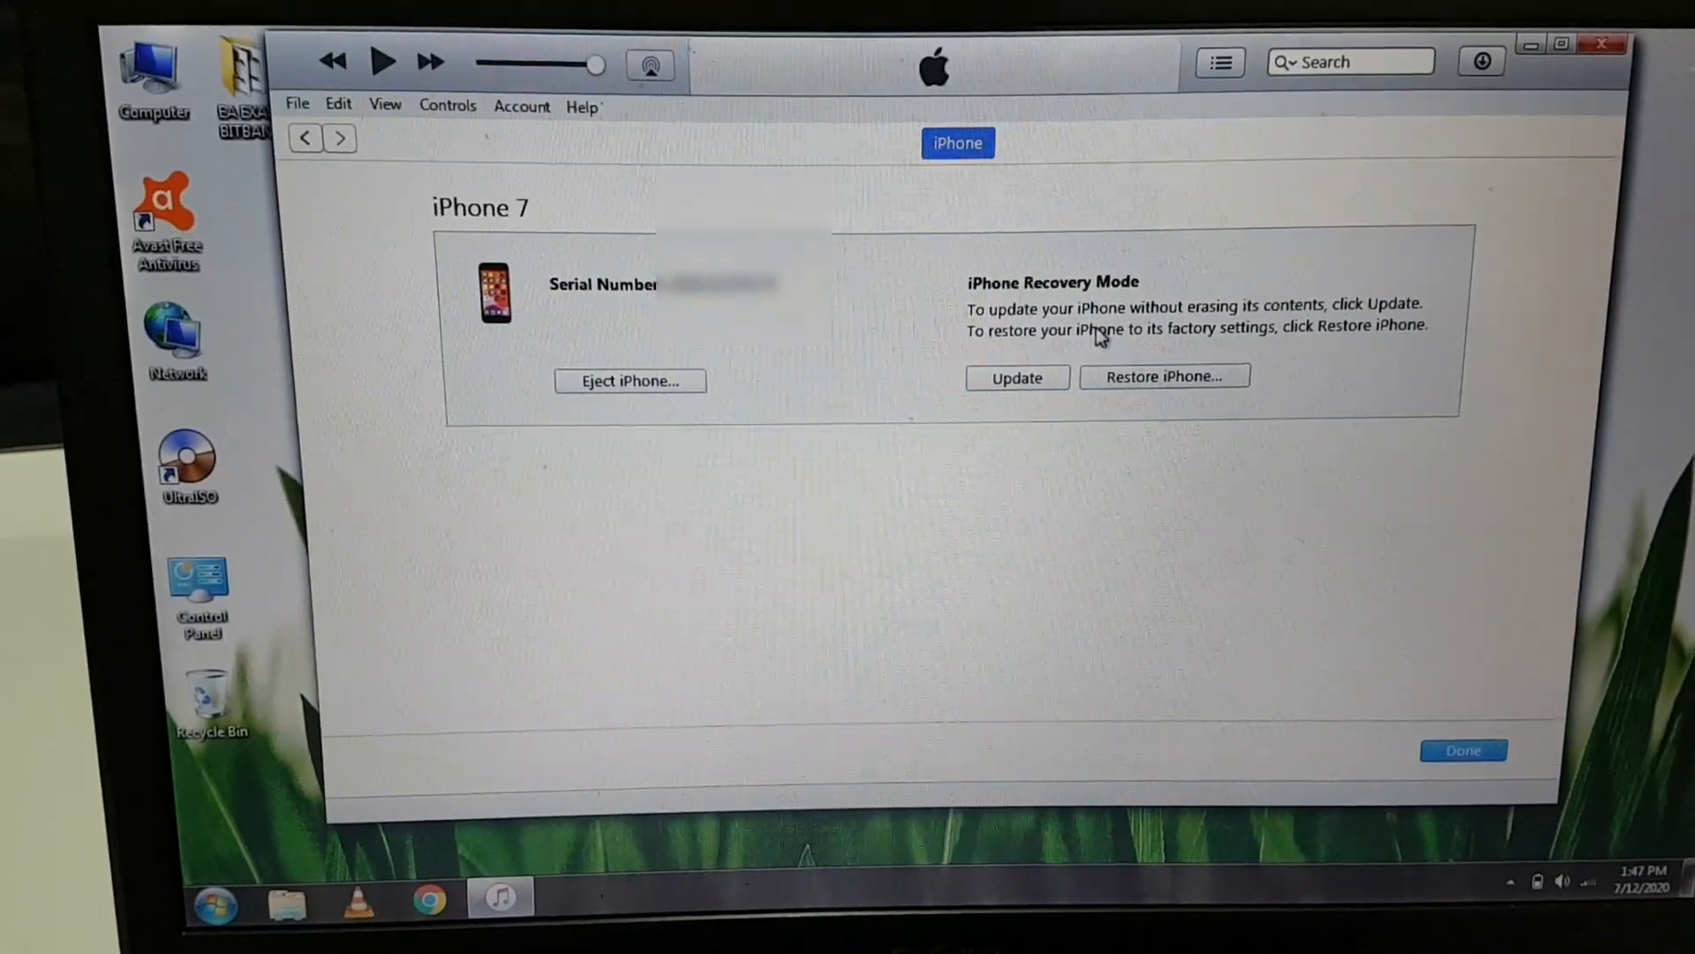
# Start a restore that browses to New Volume (F:) for the local IPSW file
pyautogui.click(1164, 376)
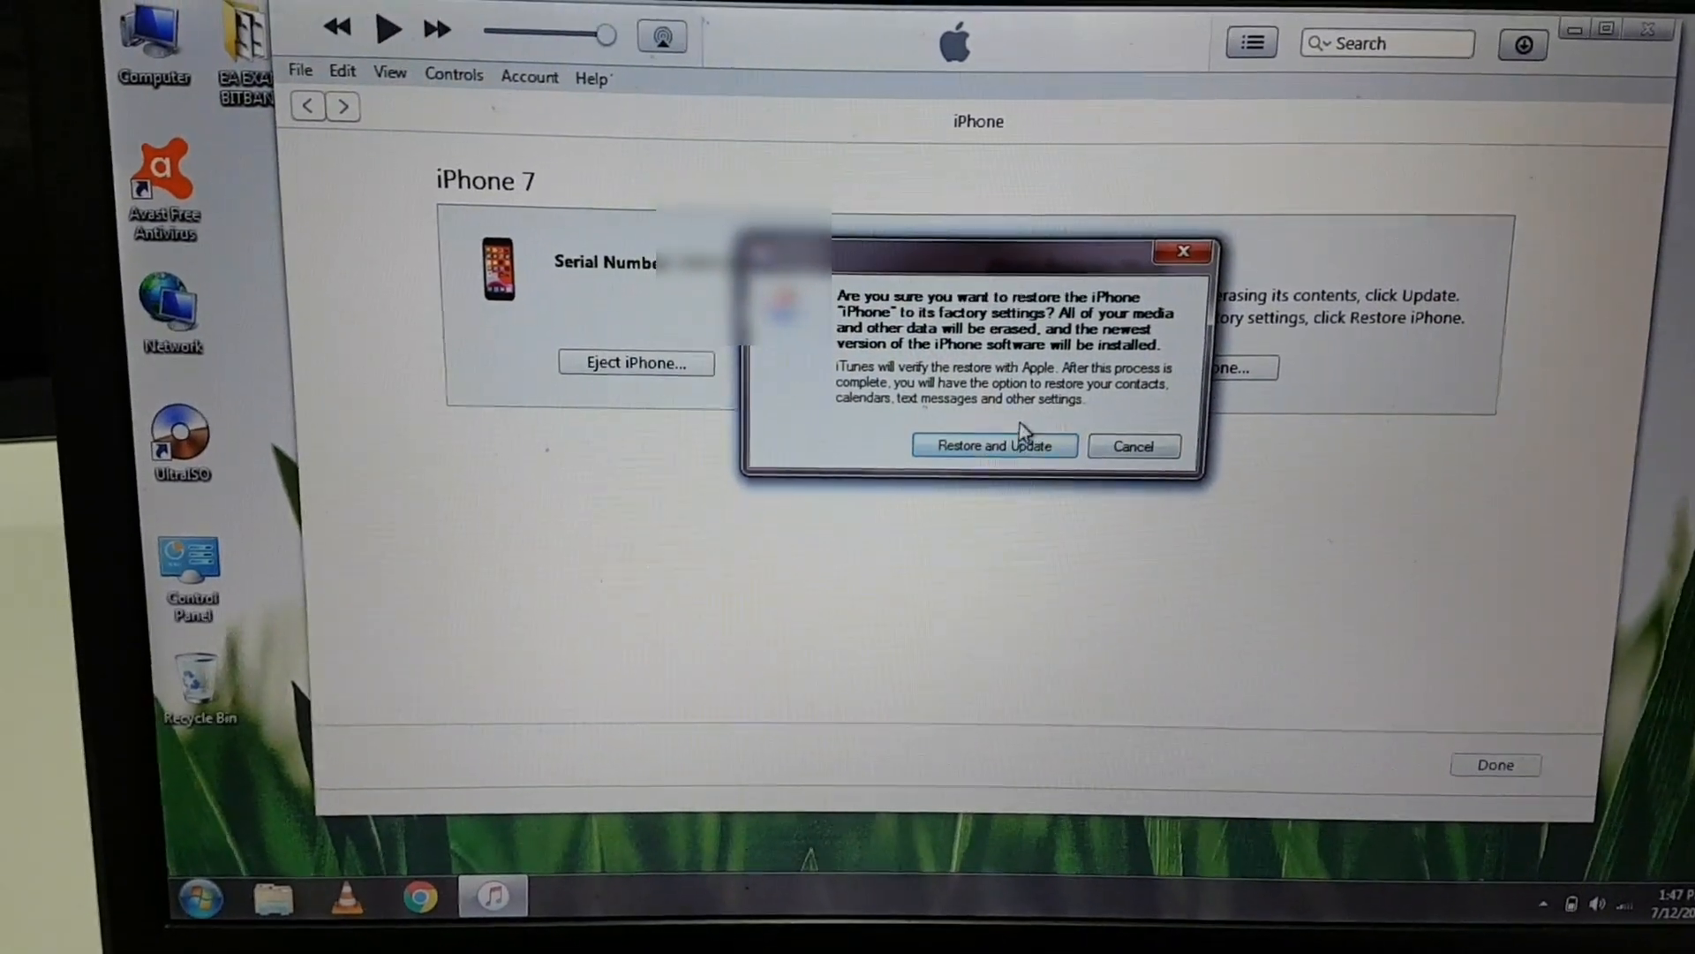
pyautogui.click(1132, 445)
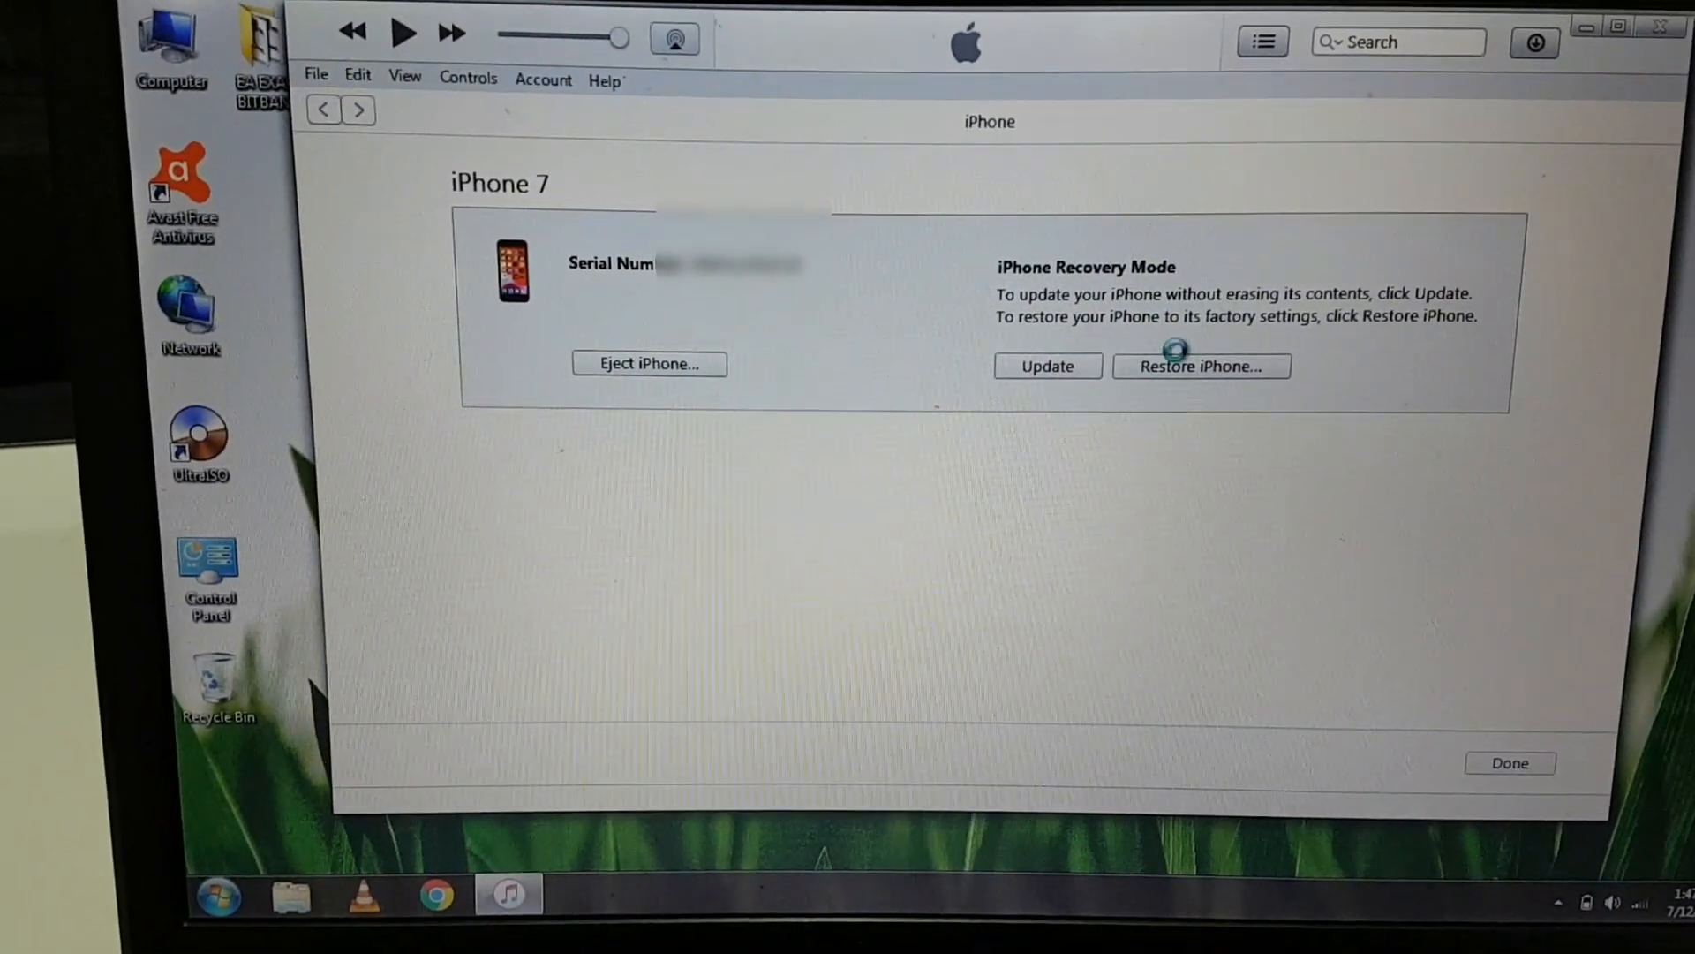
pyautogui.click(1043, 365)
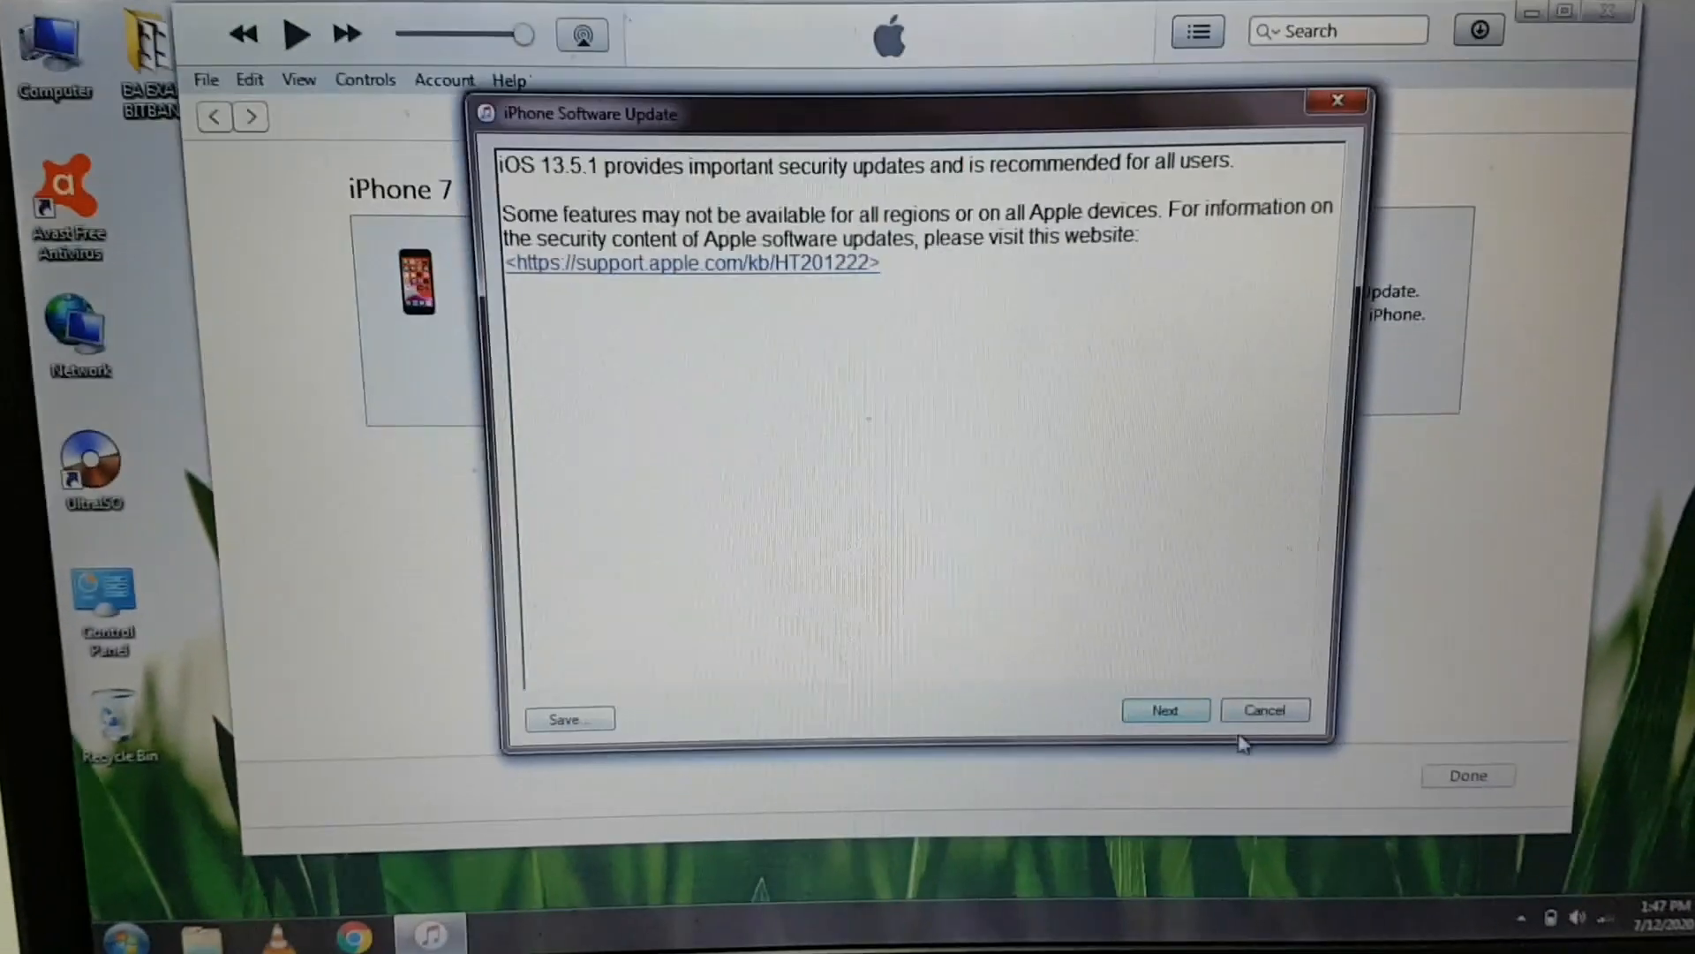
pyautogui.click(1264, 710)
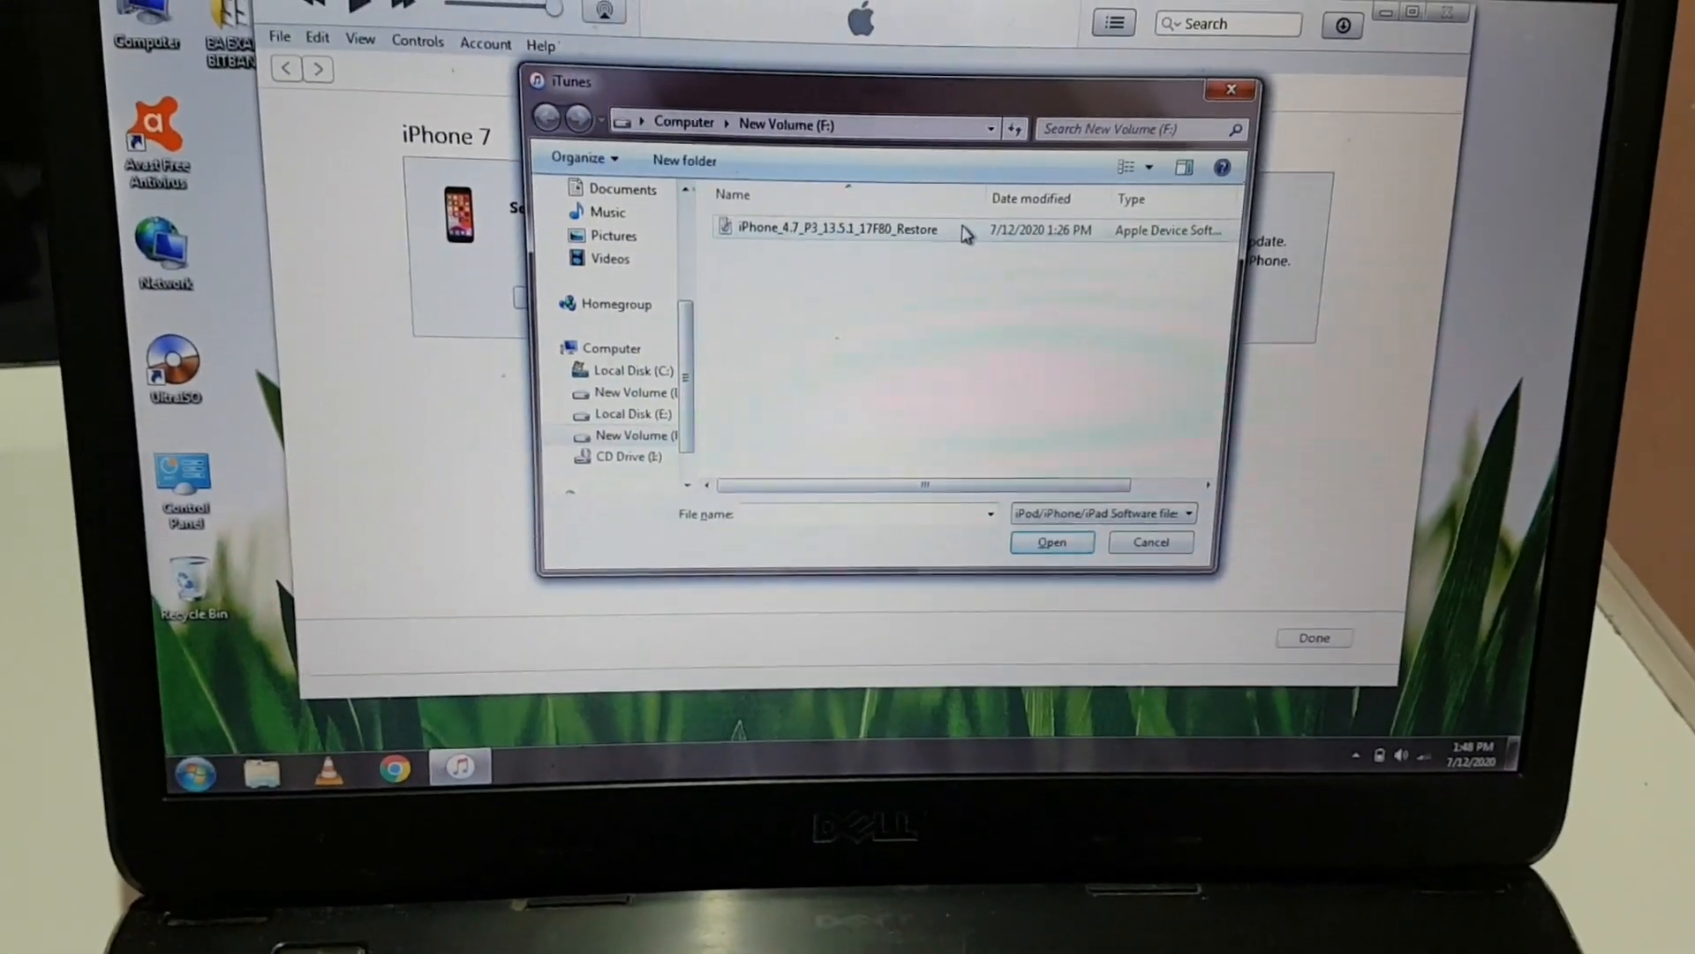
# Load the iOS 13.5.1 IPSW and confirm erasing and restoring the iPhone 7
pyautogui.click(1048, 542)
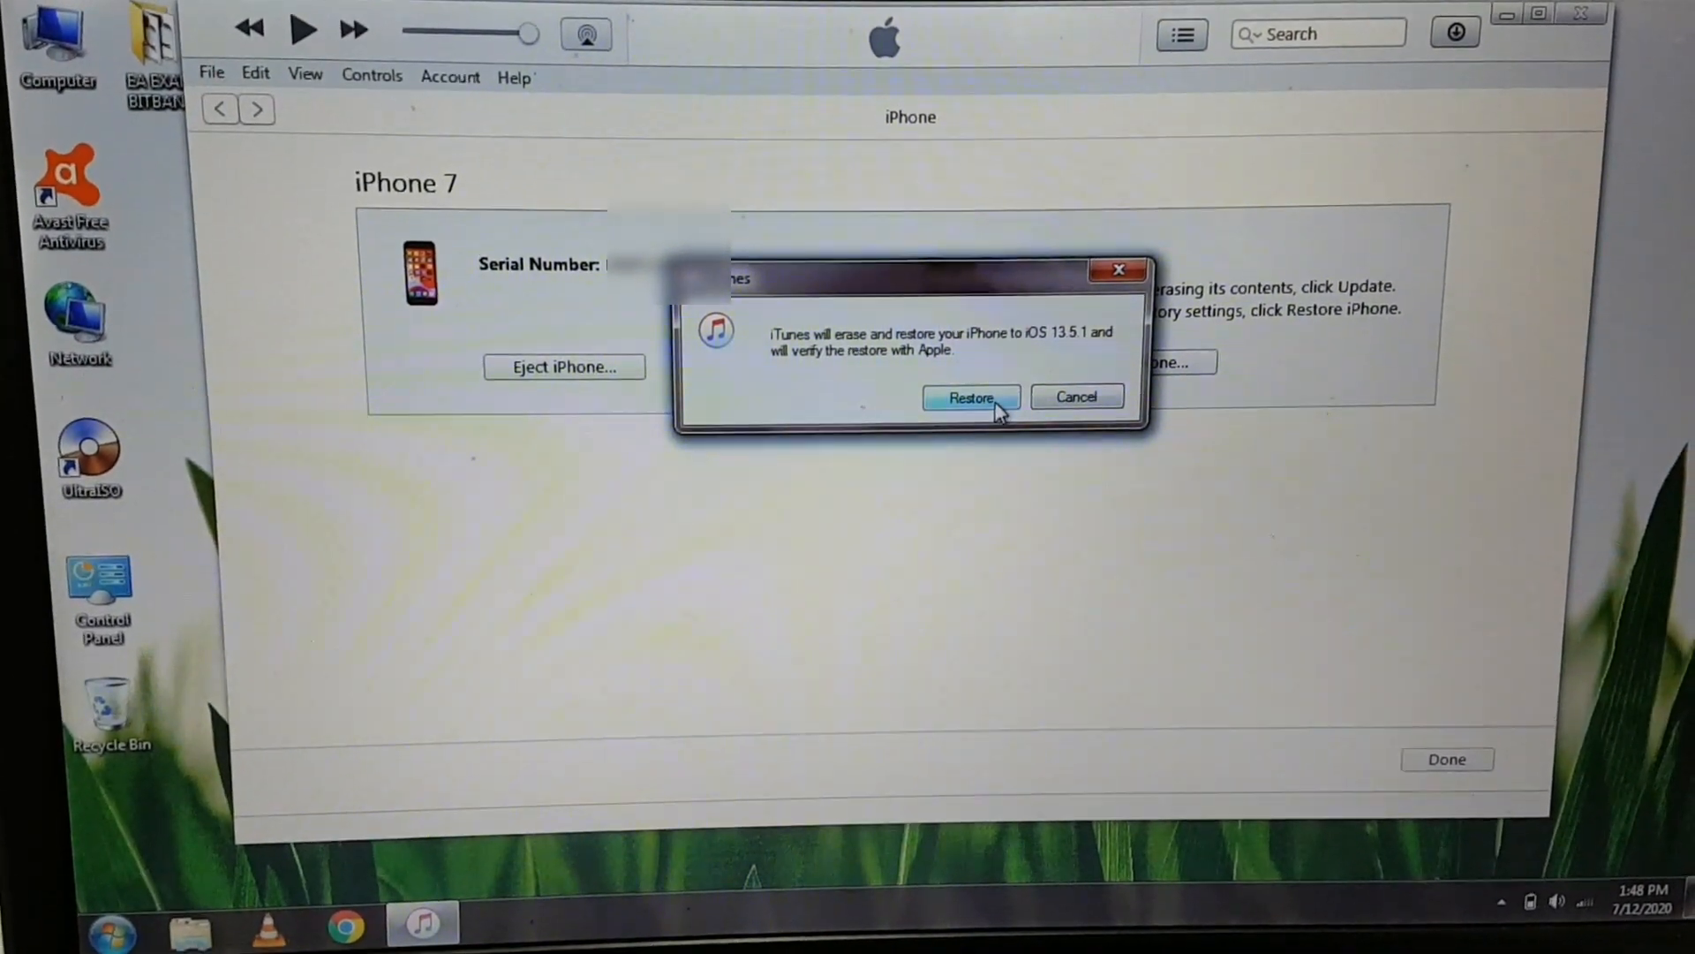
pyautogui.click(970, 398)
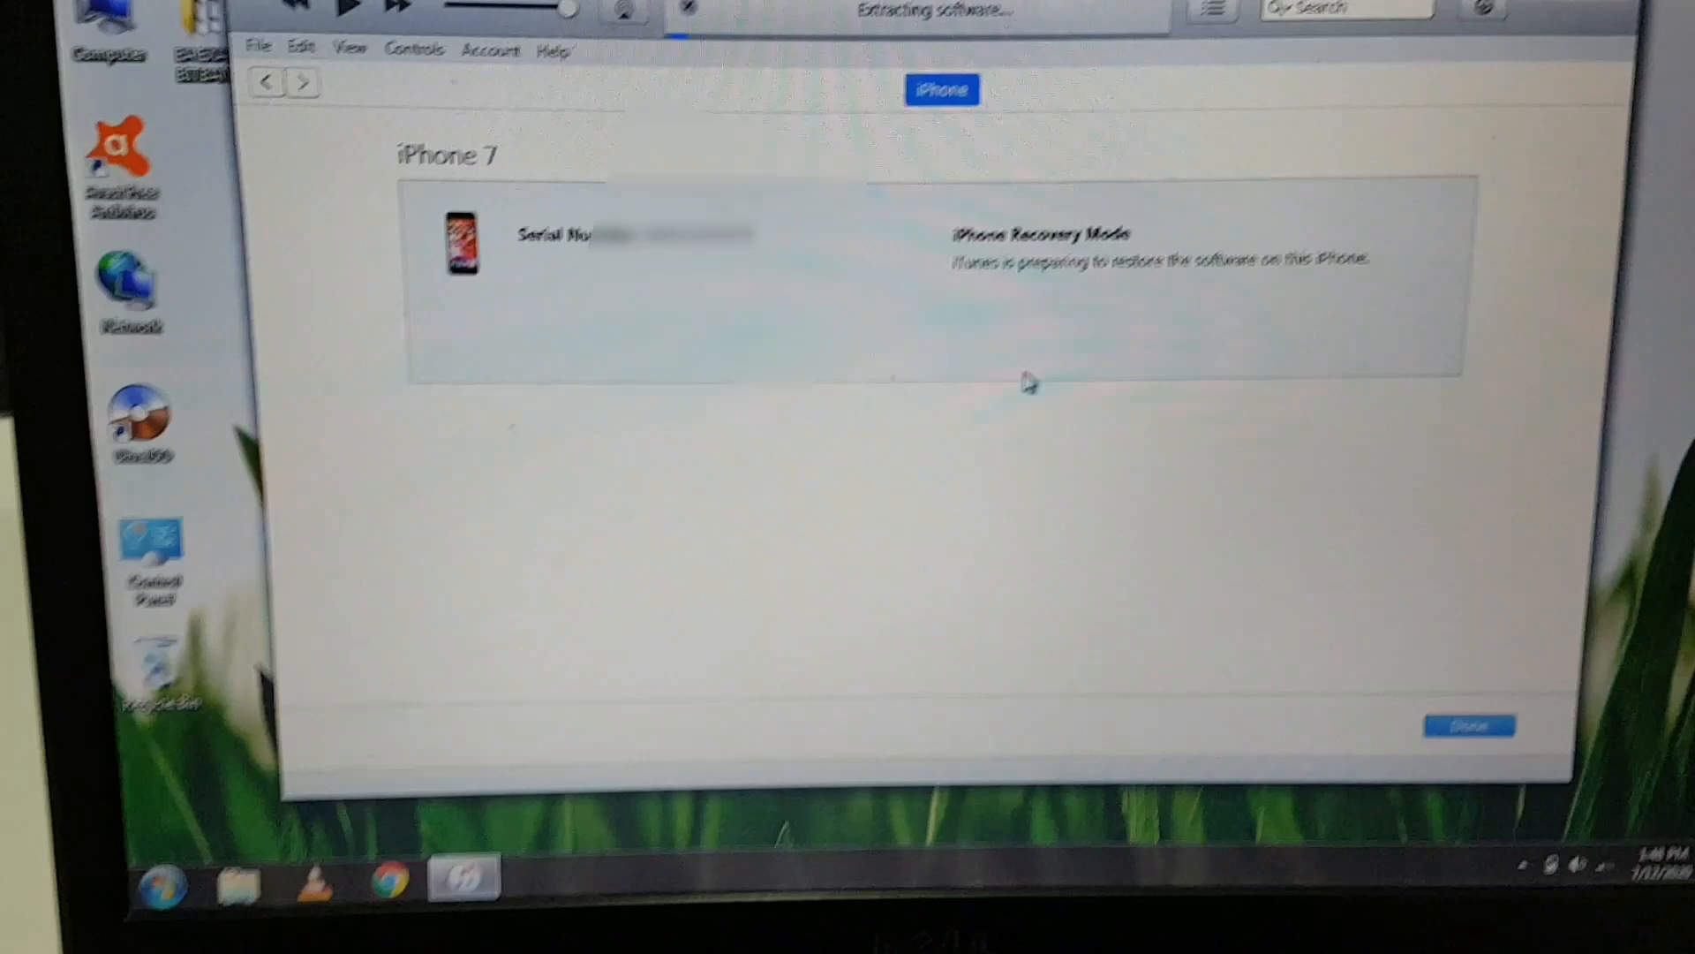